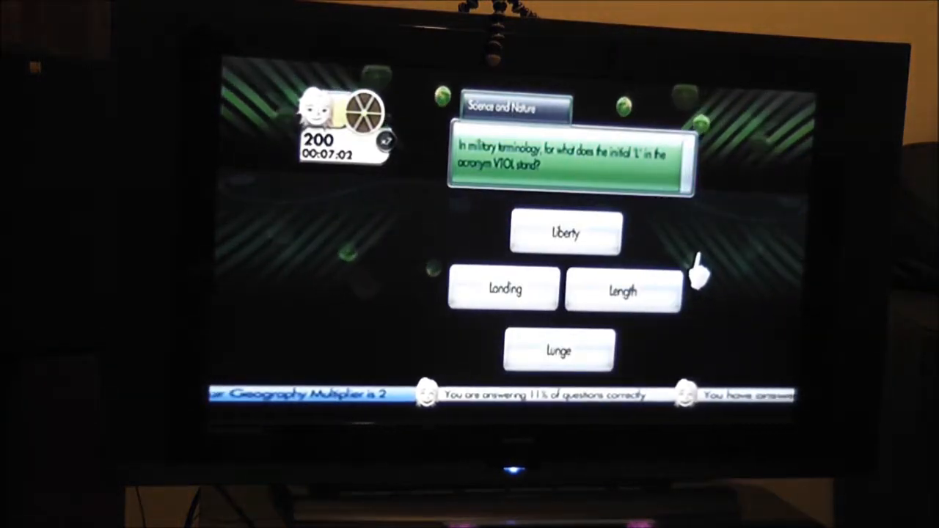
{"action": "mouse_move", "coordinate": [700, 253]}
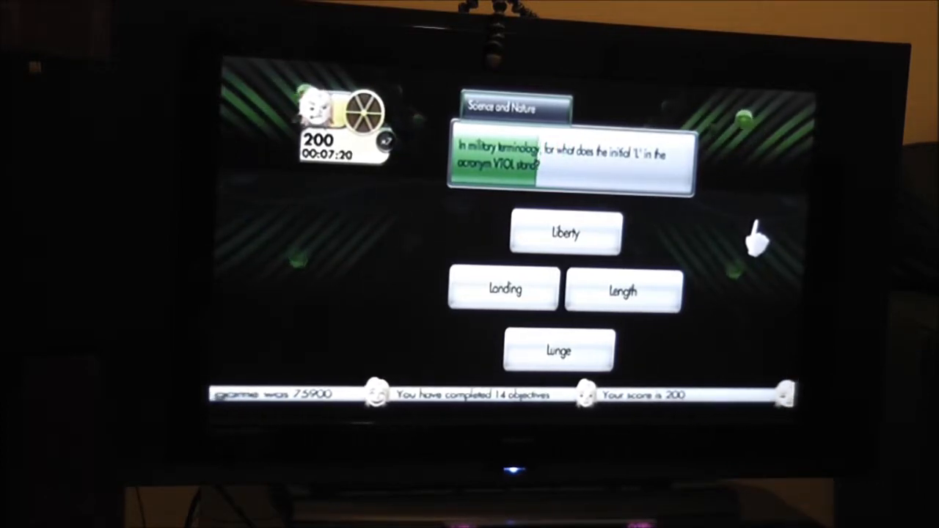
Step: Select an answer to the VTOL question among Liberty, Landing, Length and Lunge
{"action": "left_click", "coordinate": [622, 290]}
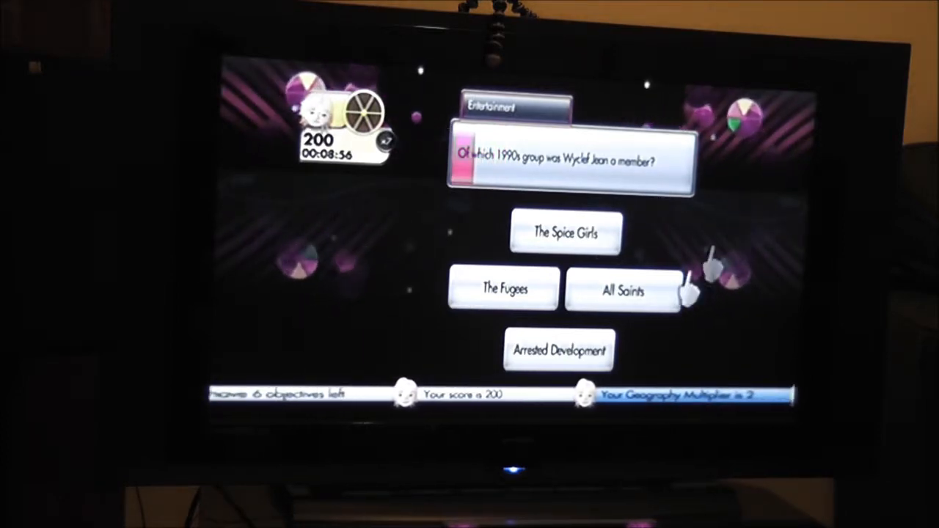
Step: Choose All Saints as Wyclef Jean's group and continue to category selection
{"action": "left_click", "coordinate": [623, 290]}
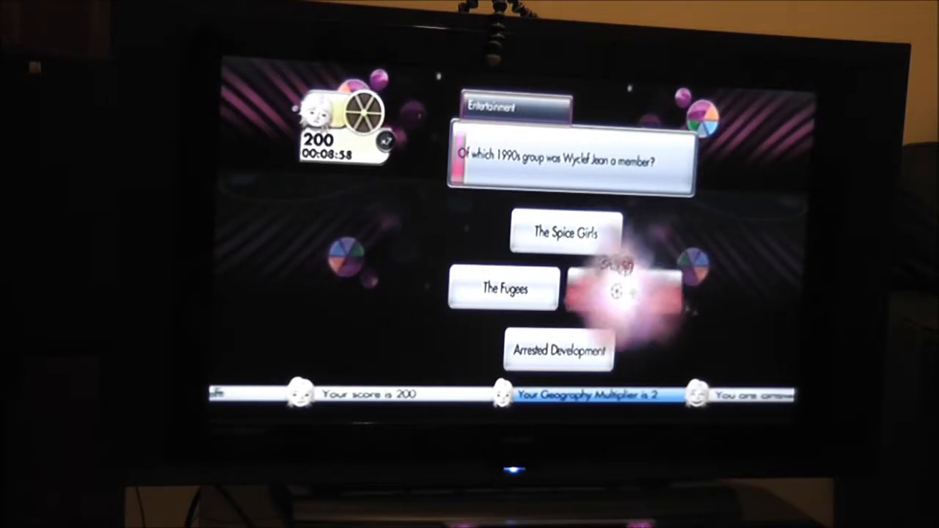
{"action": "left_click", "coordinate": [505, 288]}
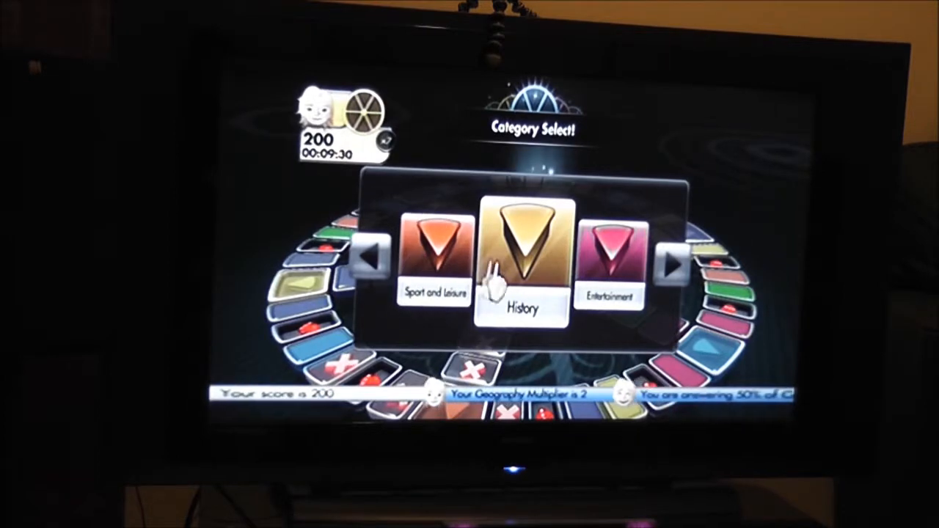
Step: Choose the History card and respond to the Peter Minuit island question
{"action": "left_click", "coordinate": [521, 264]}
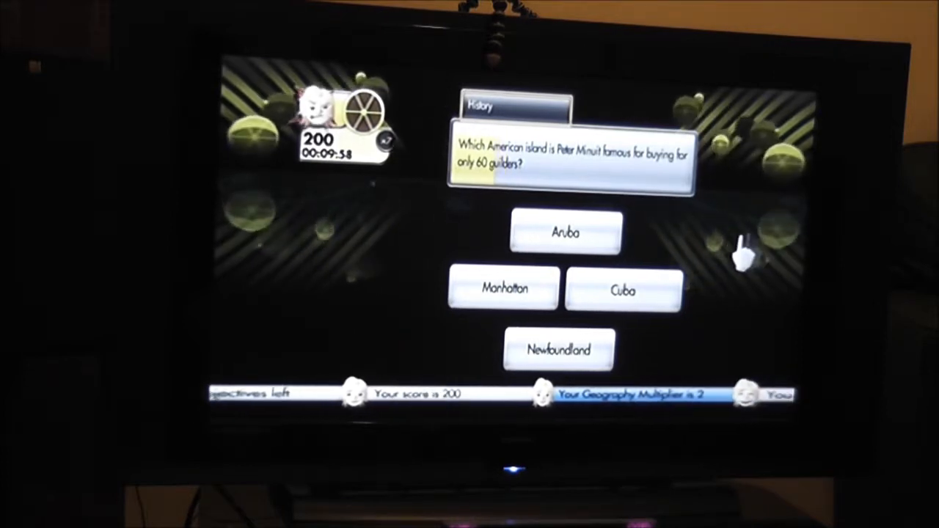
{"action": "left_click", "coordinate": [565, 232]}
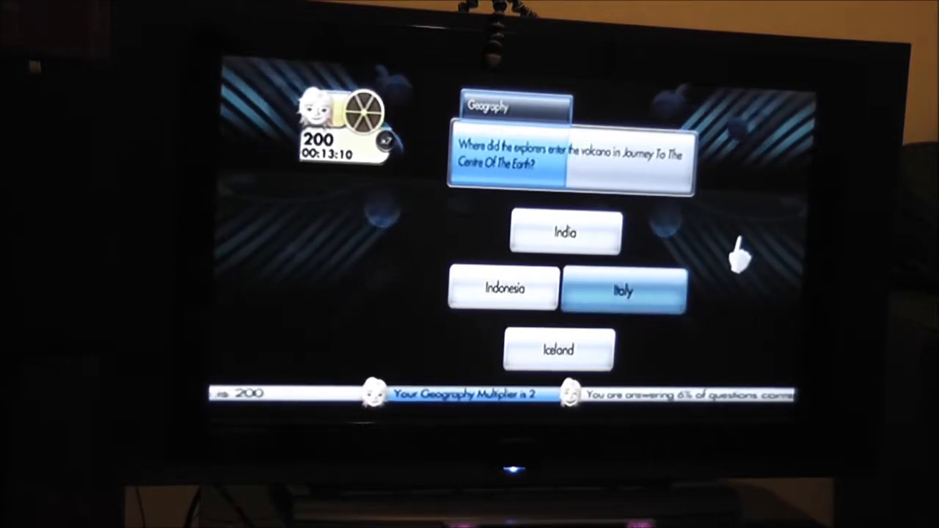
{"action": "mouse_move", "coordinate": [748, 249]}
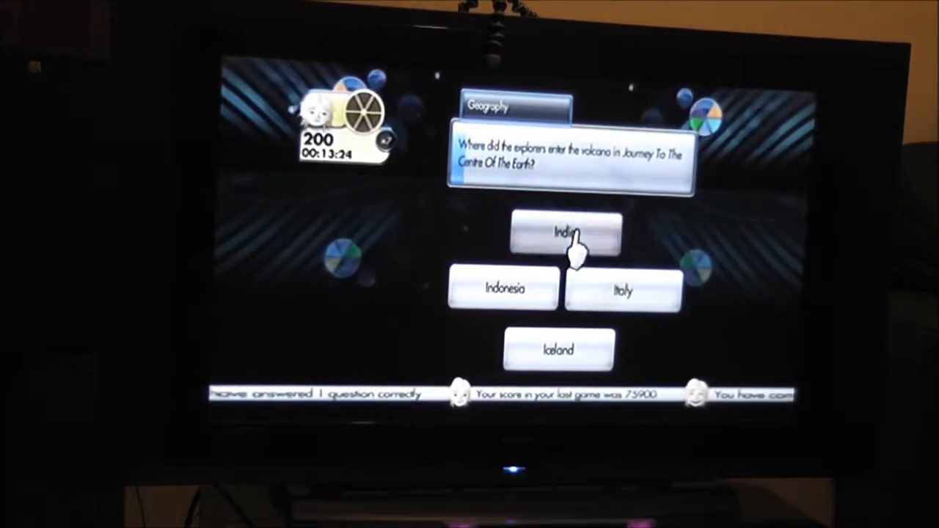
Step: Lock in an answer to the volcano question, with Iceland revealed correct
{"action": "left_click", "coordinate": [557, 349]}
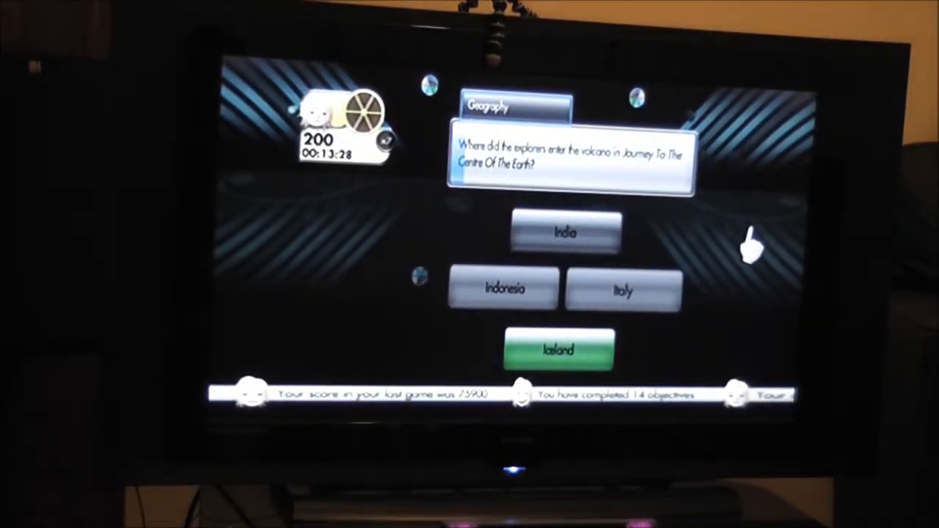
{"action": "left_click", "coordinate": [559, 350]}
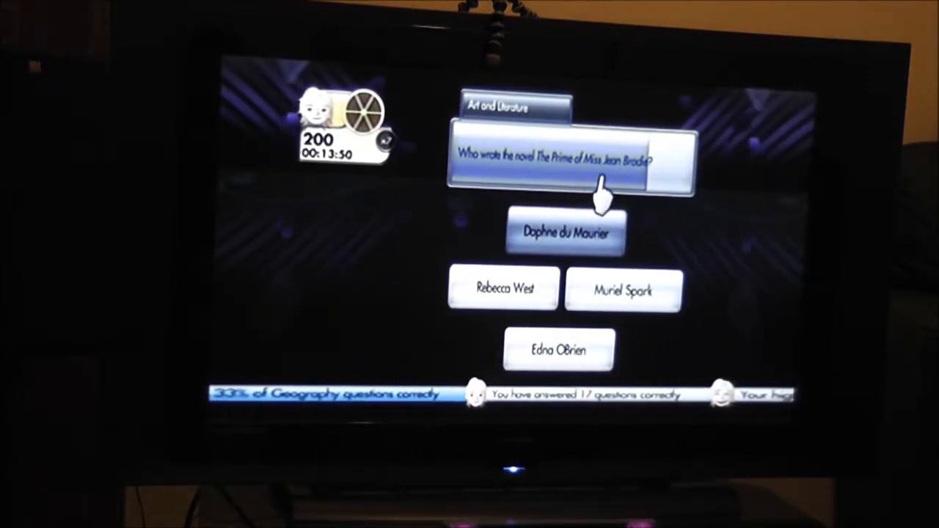
{"action": "mouse_move", "coordinate": [762, 249]}
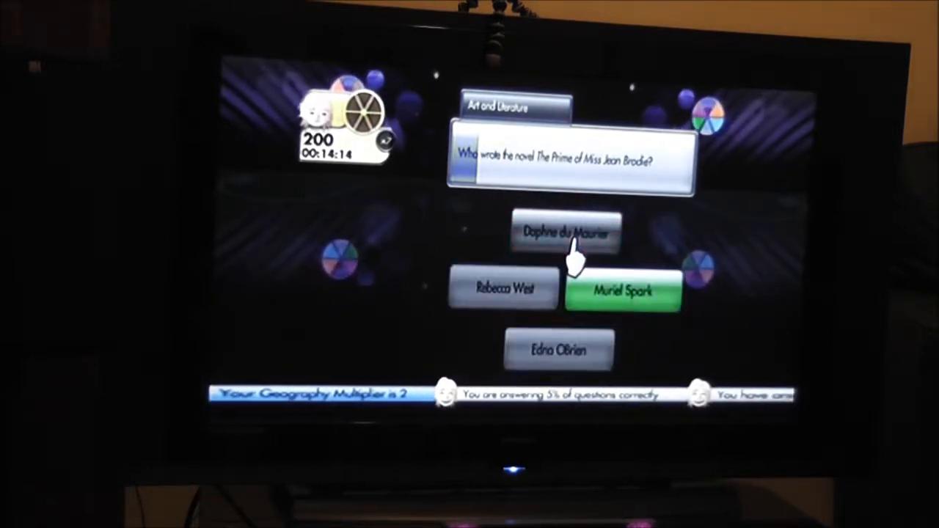
{"action": "mouse_move", "coordinate": [740, 250]}
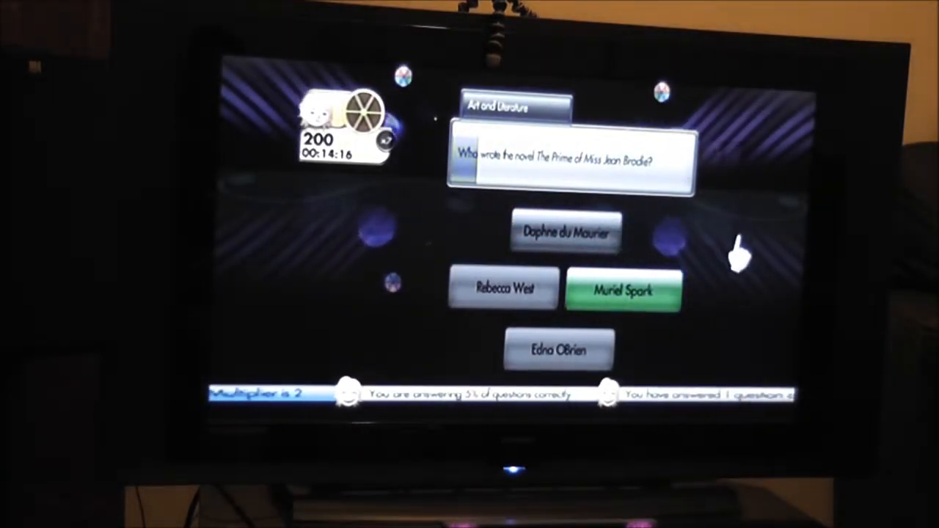
Step: Confirm Muriel Spark for The Prime of Miss Jean Brodie and move on
{"action": "left_click", "coordinate": [623, 290]}
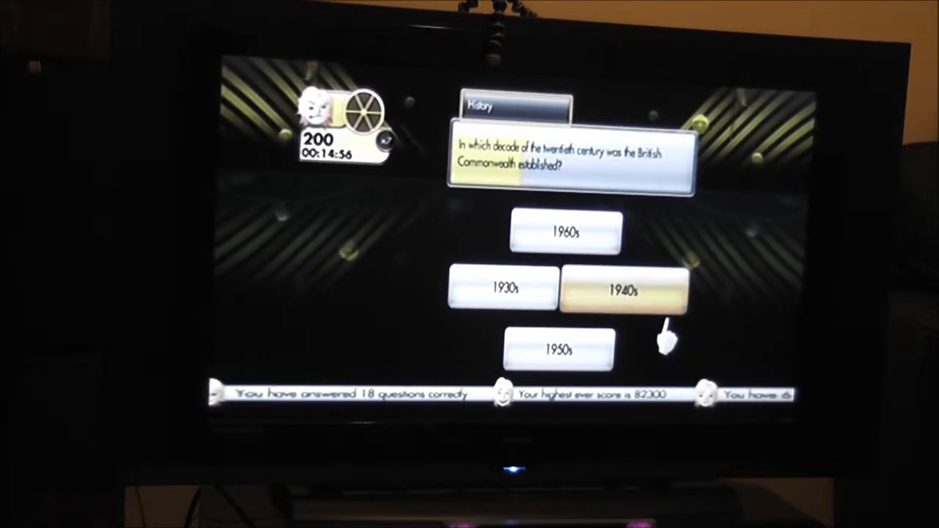
{"action": "mouse_move", "coordinate": [561, 351]}
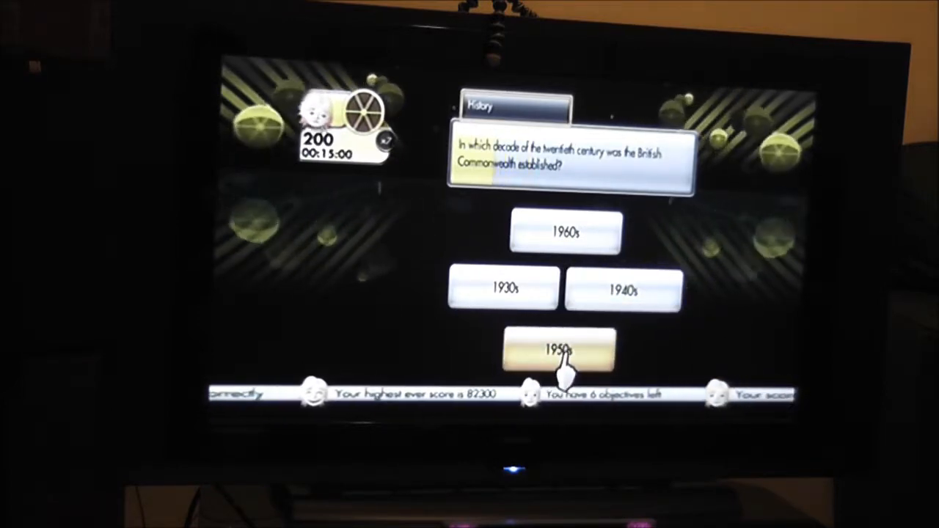
Step: Pick 1950s for when the British Commonwealth was established
{"action": "left_click", "coordinate": [564, 350]}
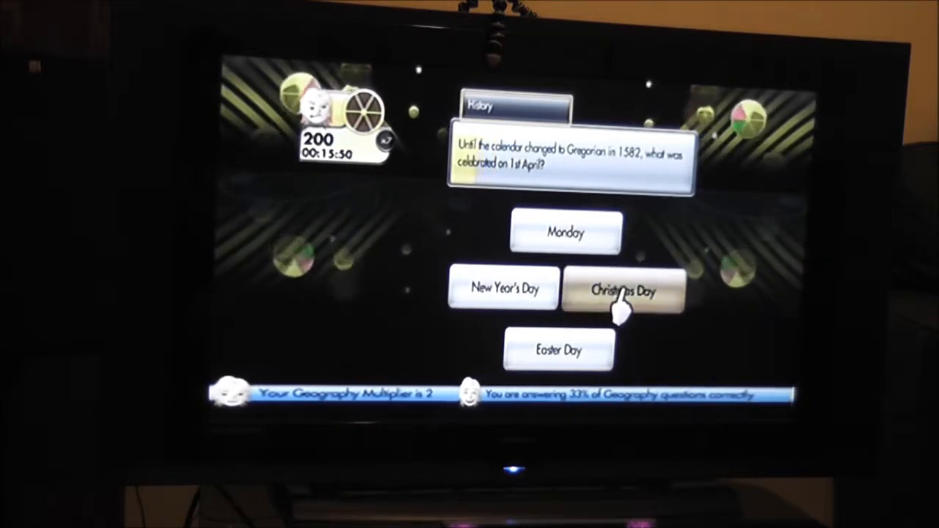
Step: Answer New Year's Day to the 1st April question, raising the score to 400
{"action": "left_click", "coordinate": [504, 288]}
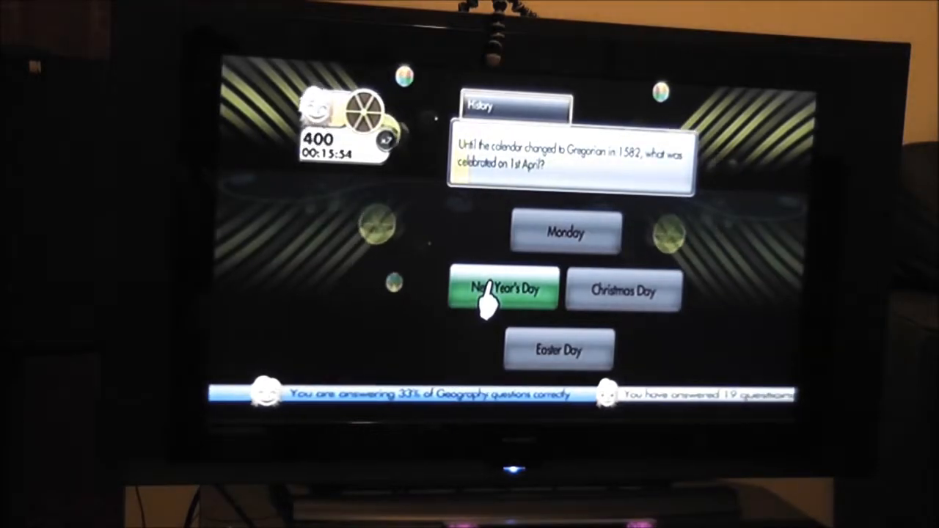
{"action": "left_click", "coordinate": [503, 289]}
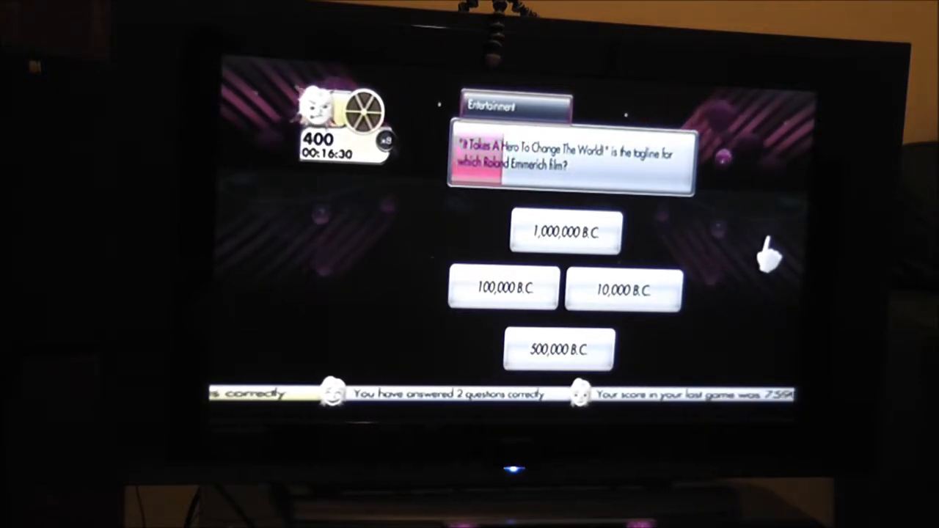
Step: Answer 10,000 B.C. to the Emmerich tagline question, bringing the score to 600
{"action": "left_click", "coordinate": [623, 289]}
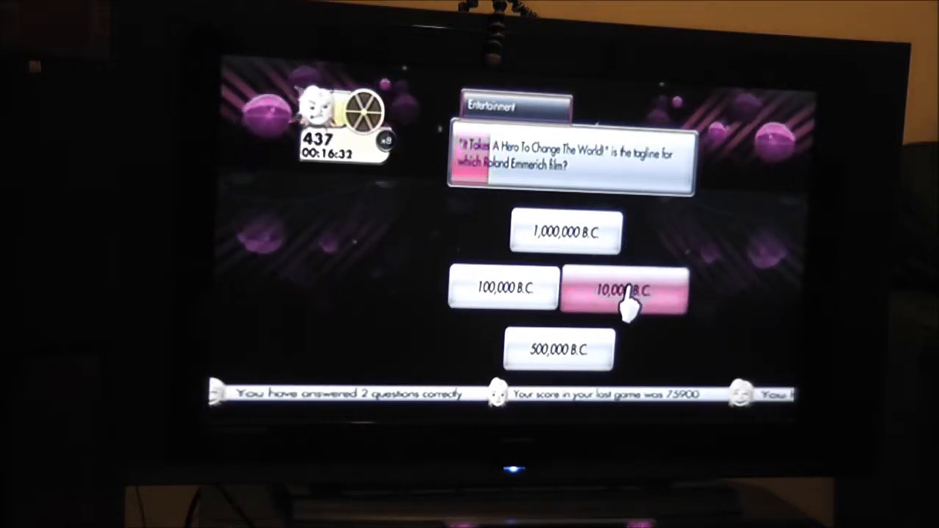
{"action": "left_click", "coordinate": [623, 289]}
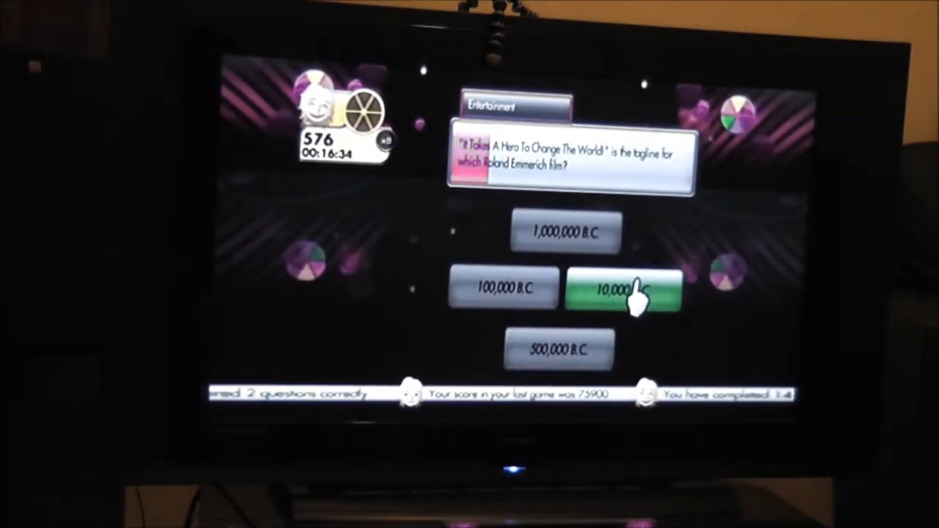
{"action": "left_click", "coordinate": [625, 289]}
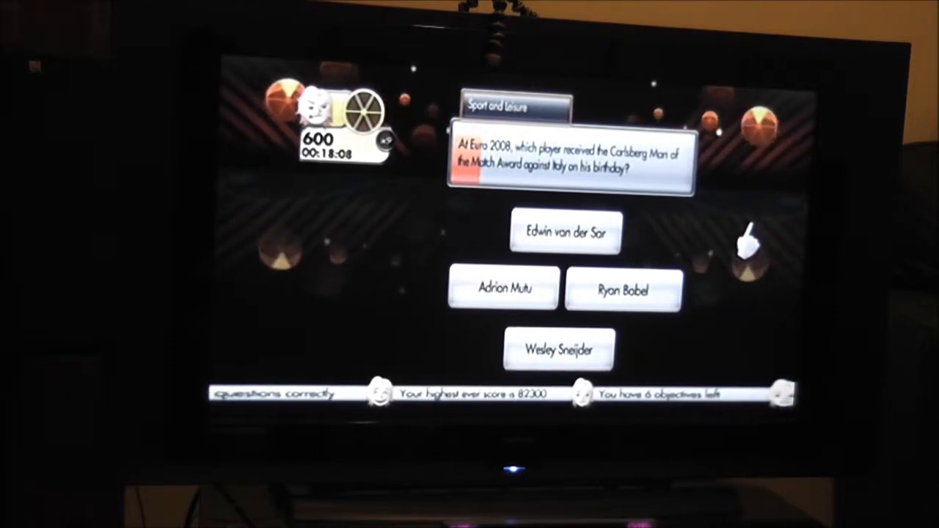
Step: Choose an answer to the Euro 2008 birthday Man of the Match question
{"action": "left_click", "coordinate": [503, 289]}
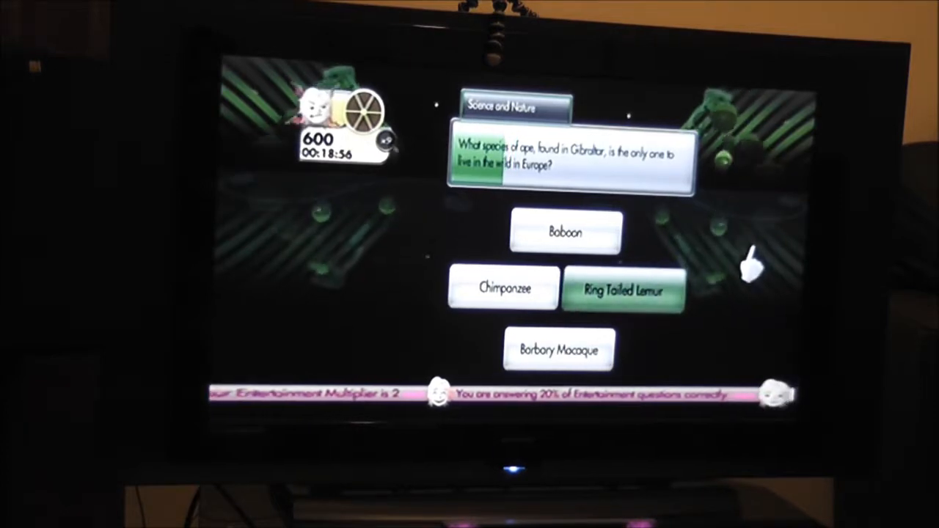
Step: Choose an answer to the Gibraltar wild ape species question
{"action": "left_click", "coordinate": [504, 288]}
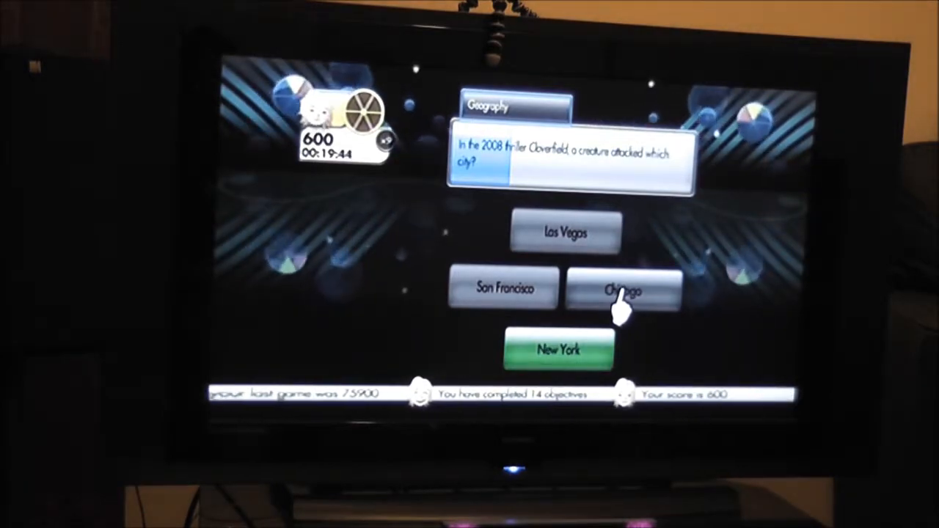
Step: Answer the Cloverfield creature question with Chicago; score stays at 600
{"action": "left_click", "coordinate": [623, 288]}
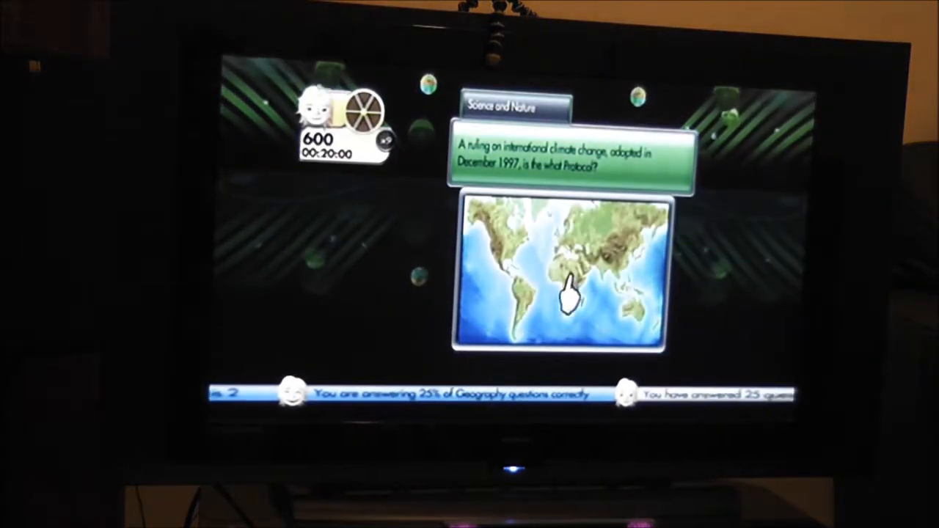
Step: Mark the 1997 climate Protocol's location on the world map
{"action": "left_click", "coordinate": [572, 293]}
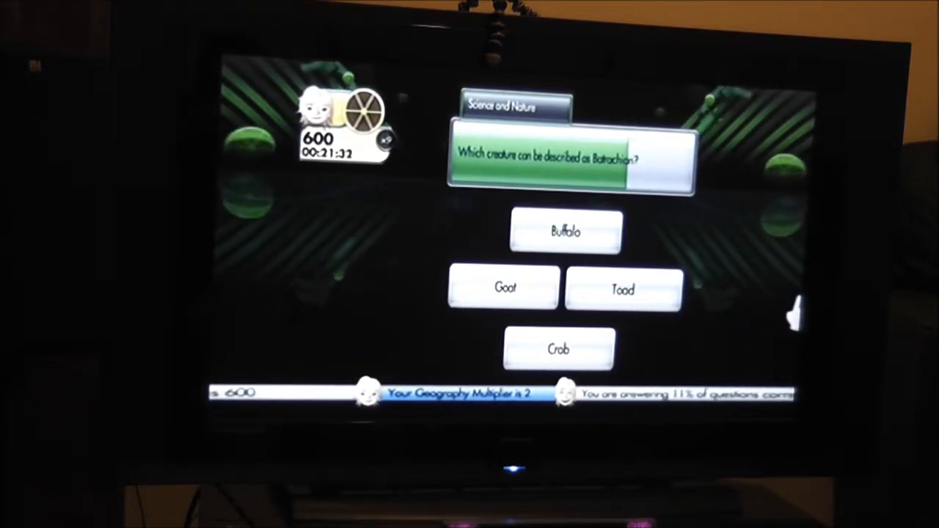
{"action": "mouse_move", "coordinate": [770, 293]}
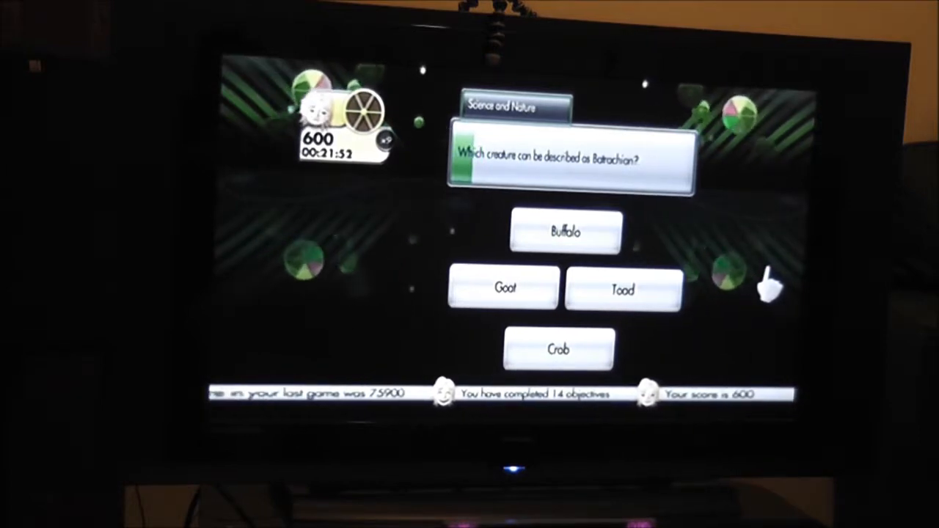
Step: Answer the Batrachian question with Toad, lifting the score to 800
{"action": "left_click", "coordinate": [623, 288]}
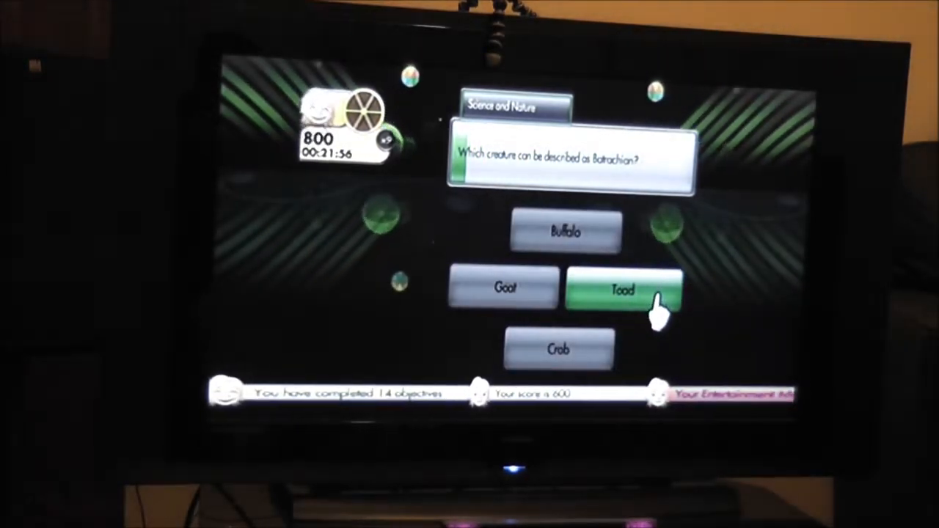
{"action": "left_click", "coordinate": [622, 289]}
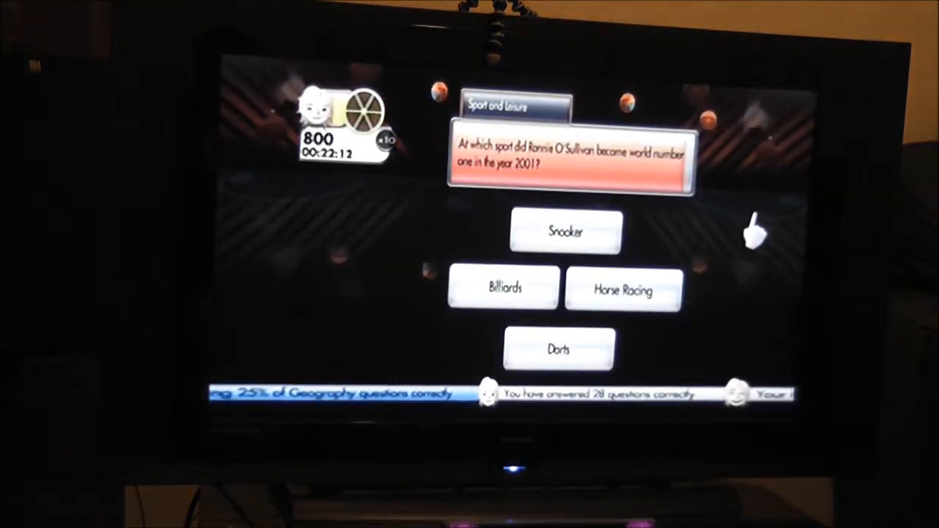
{"action": "mouse_move", "coordinate": [726, 249]}
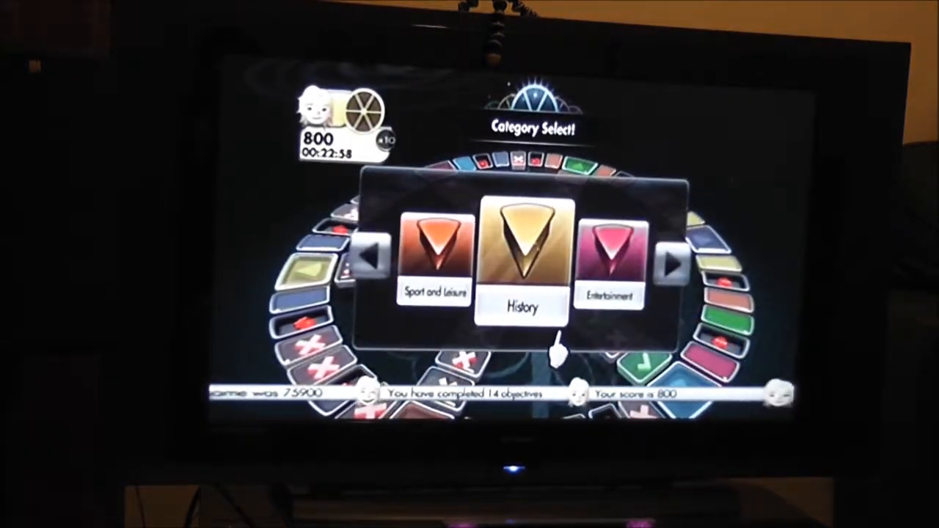
Step: Choose History and answer the vulcanised rubber question with Gottlieb Daimler
{"action": "left_click", "coordinate": [524, 264]}
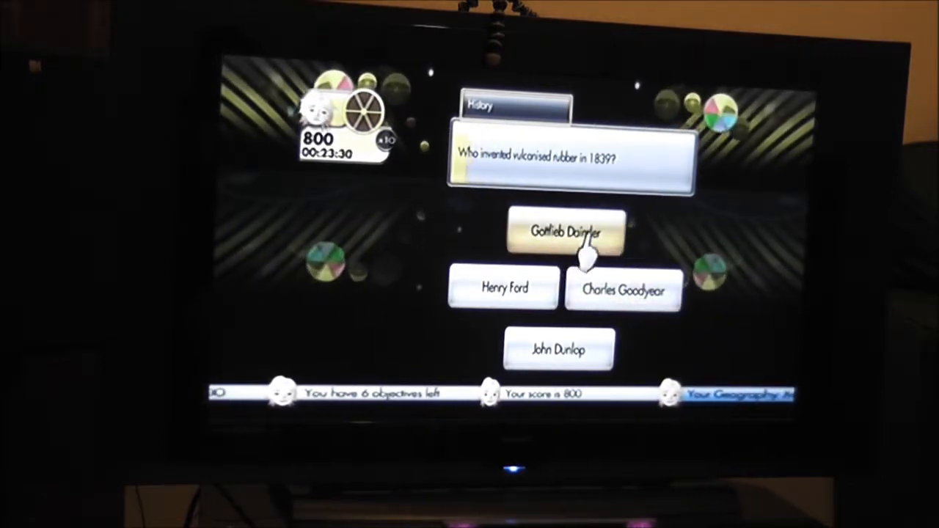
{"action": "left_click", "coordinate": [623, 288]}
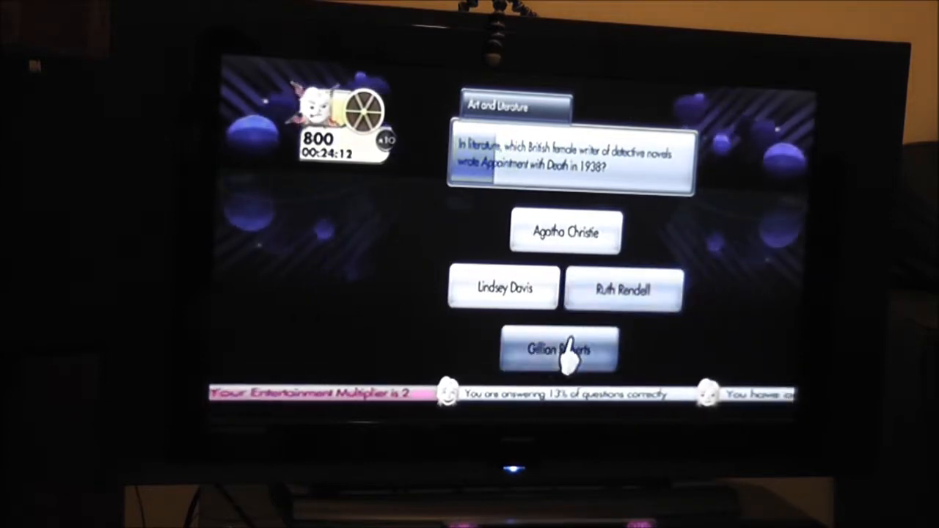
Step: Submit the bottom answer tile for the Appointment with Death author question
{"action": "left_click", "coordinate": [559, 350]}
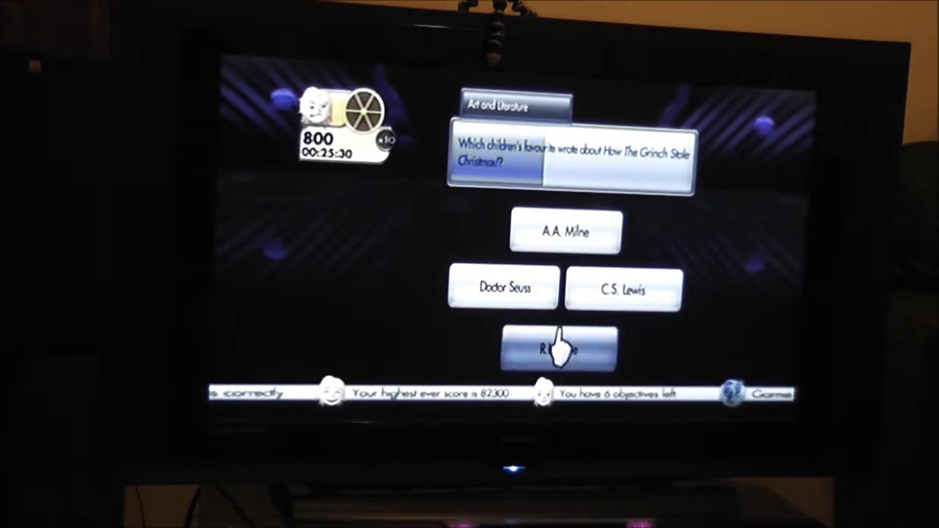
Step: Submit the bottom answer for the Grinch author question
{"action": "left_click", "coordinate": [563, 349]}
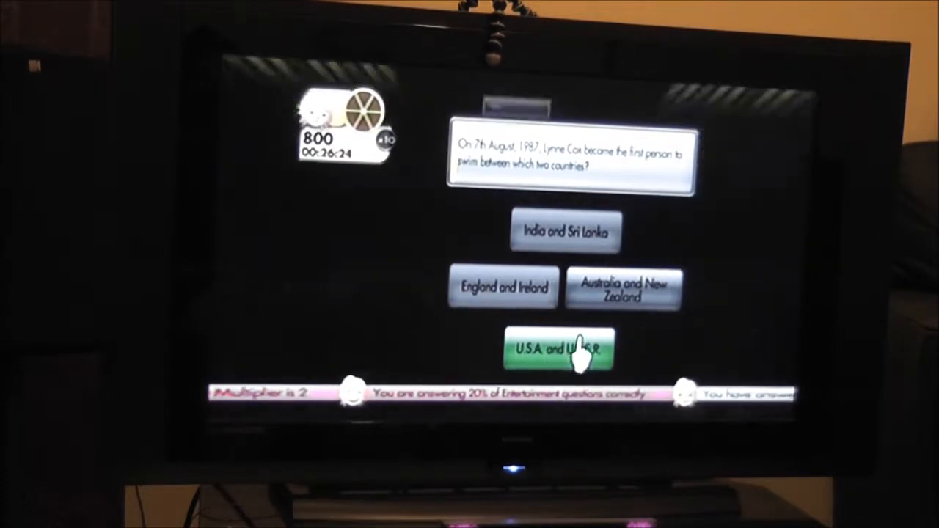
Step: Answer the Lynne Cox swim question with U.S.A. and U.S.S.R
{"action": "left_click", "coordinate": [557, 350]}
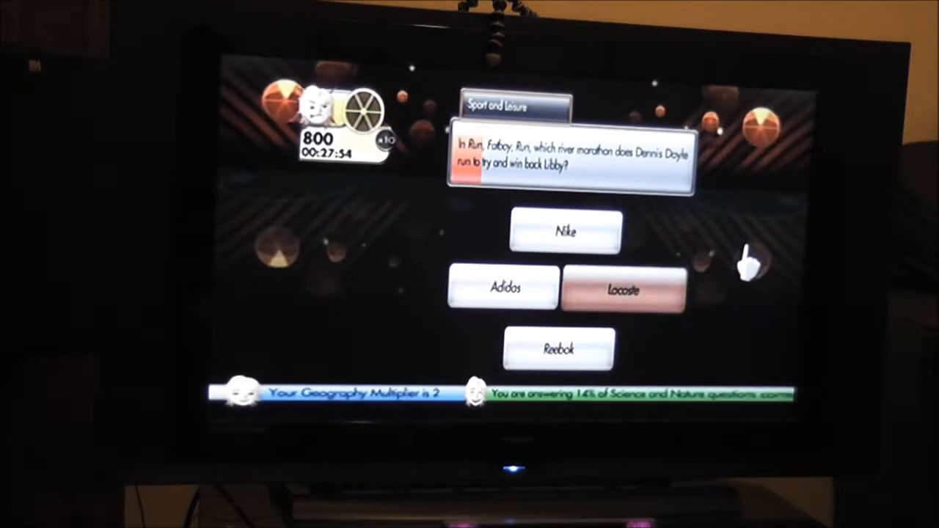
{"action": "mouse_move", "coordinate": [532, 301]}
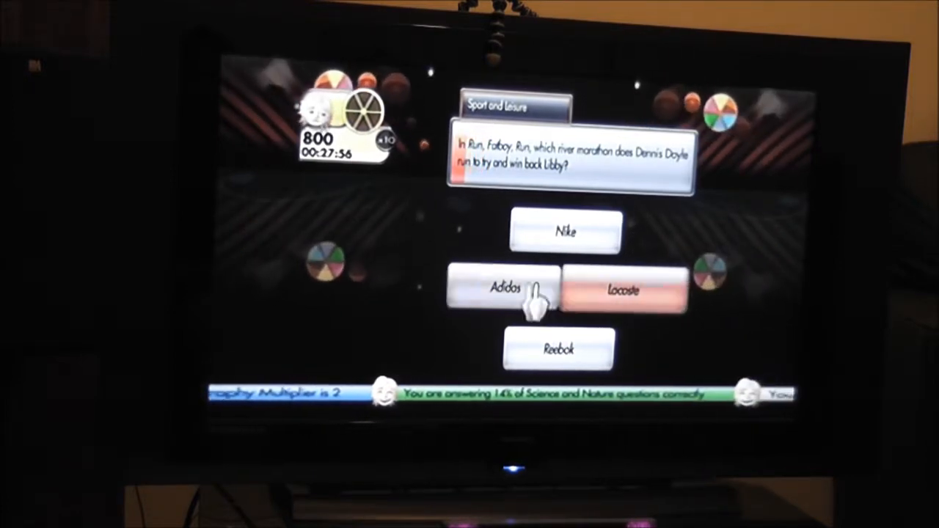
Step: Answer the Run, Fatboy, Run question with Adidas and continue after Nike shows correct
{"action": "left_click", "coordinate": [506, 287]}
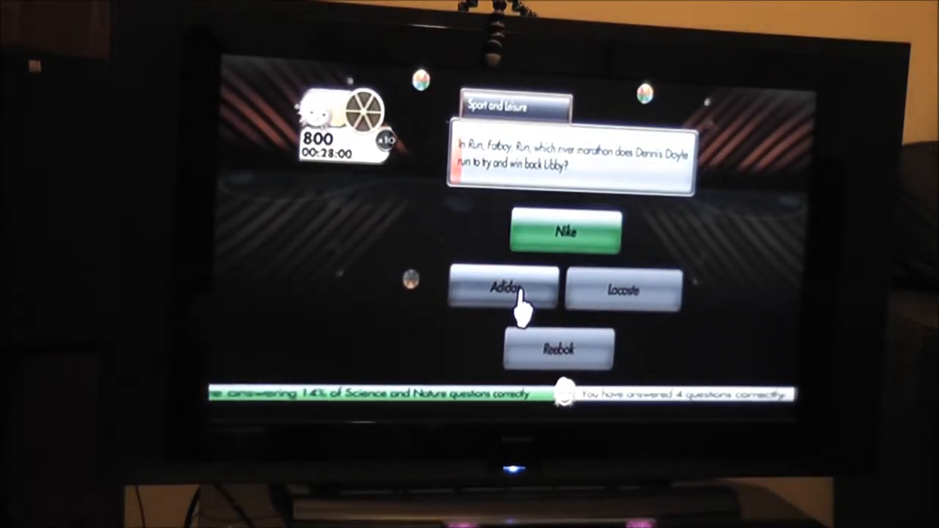
{"action": "left_click", "coordinate": [505, 288]}
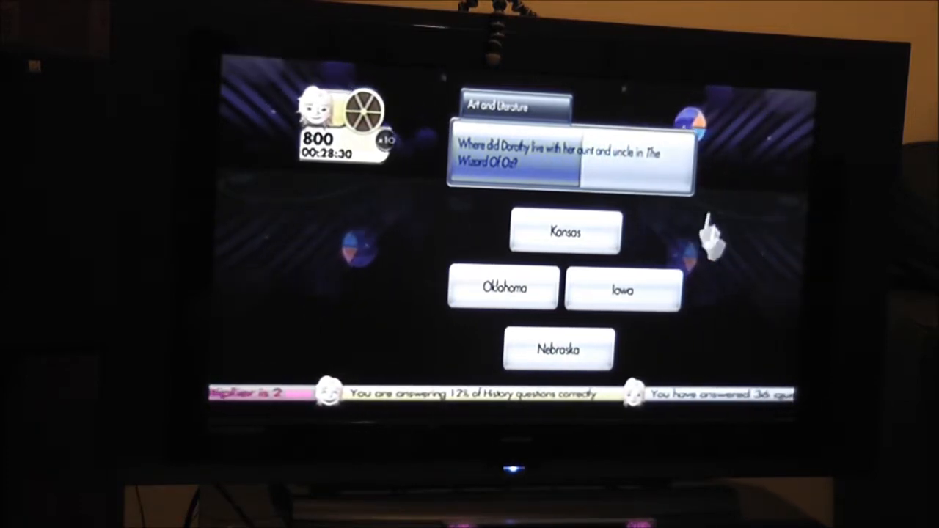
{"action": "mouse_move", "coordinate": [696, 267]}
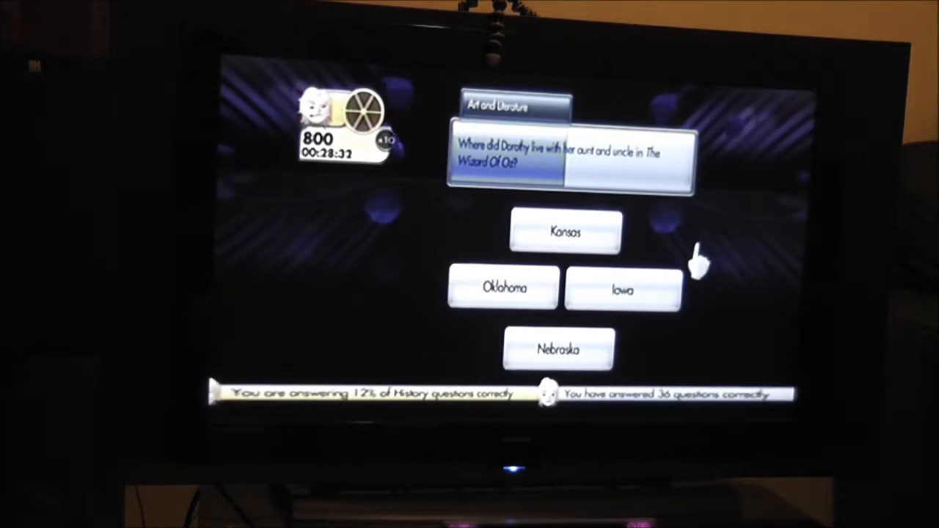
{"action": "mouse_move", "coordinate": [674, 238]}
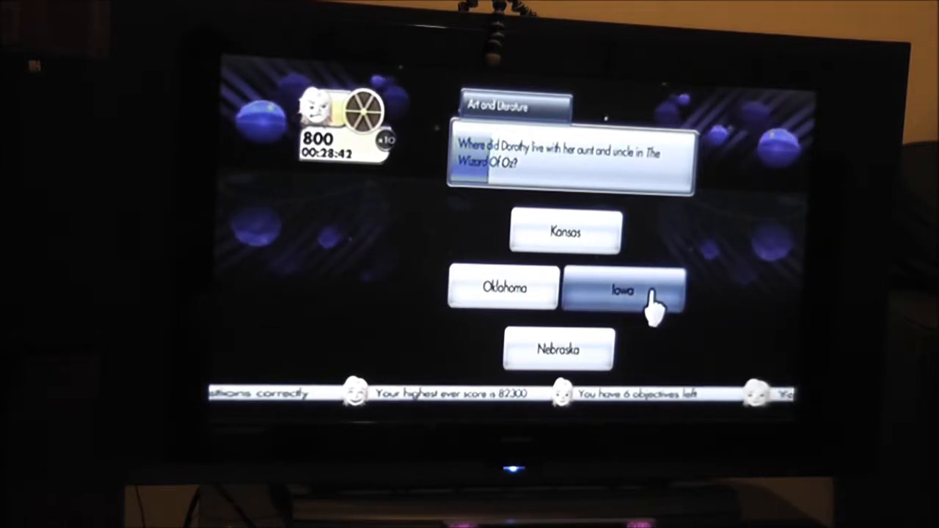
Step: Answer Dorothy's home with Iowa and continue after Kansas shows correct
{"action": "left_click", "coordinate": [623, 289]}
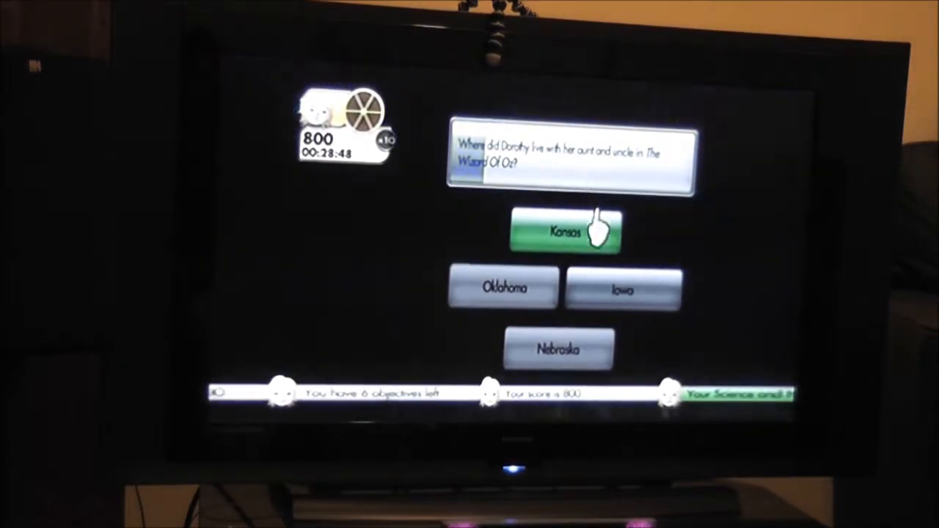
{"action": "left_click", "coordinate": [564, 231]}
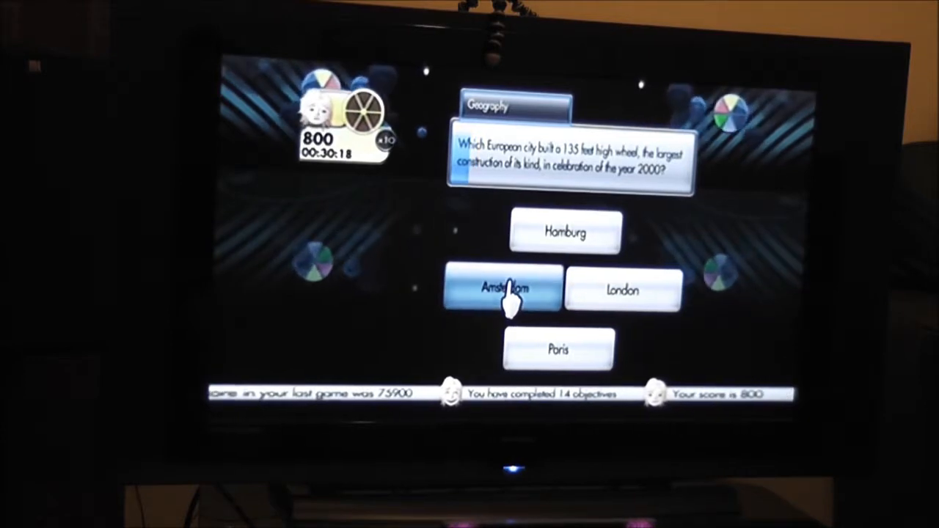
Step: Answer the millennium wheel question with London, revealed correct
{"action": "left_click", "coordinate": [502, 287]}
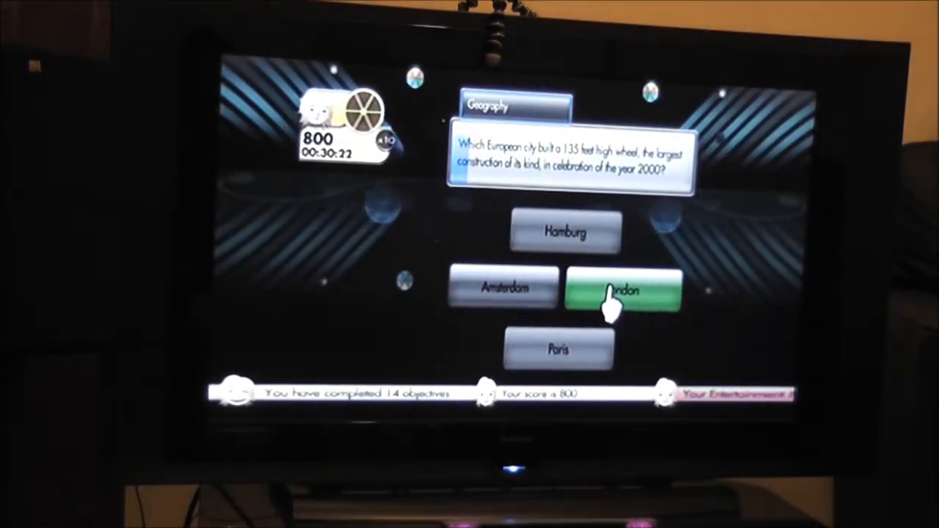
{"action": "left_click", "coordinate": [624, 292]}
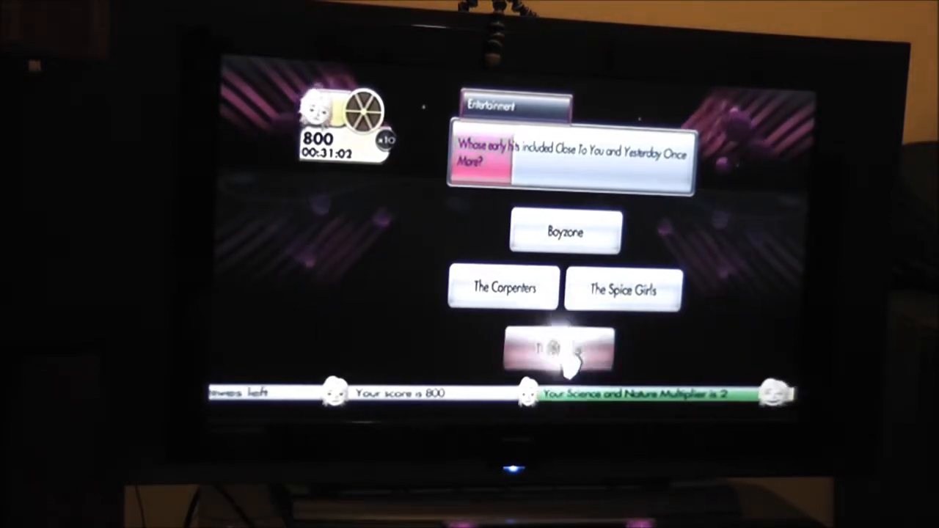
Step: Answer the Close To You / Yesterday Once More hits question with The Carpenters
{"action": "left_click", "coordinate": [502, 287]}
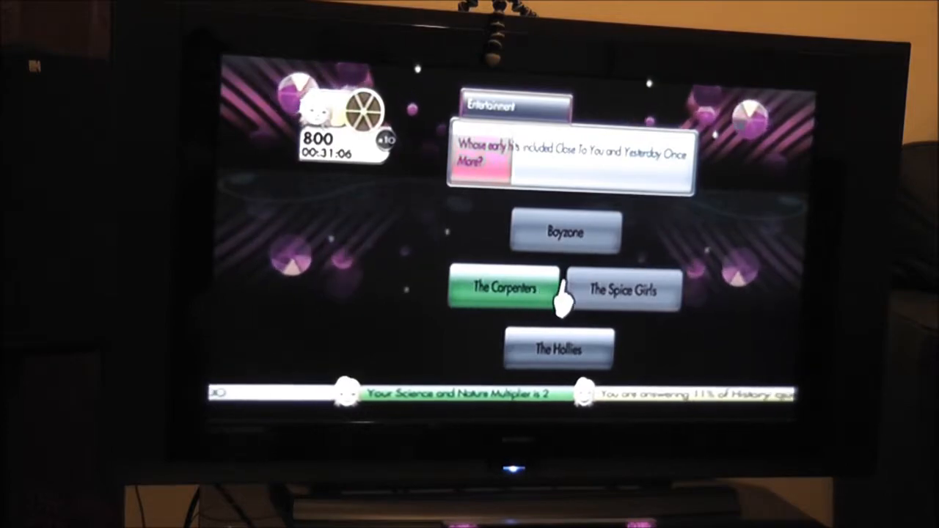
{"action": "left_click", "coordinate": [504, 287]}
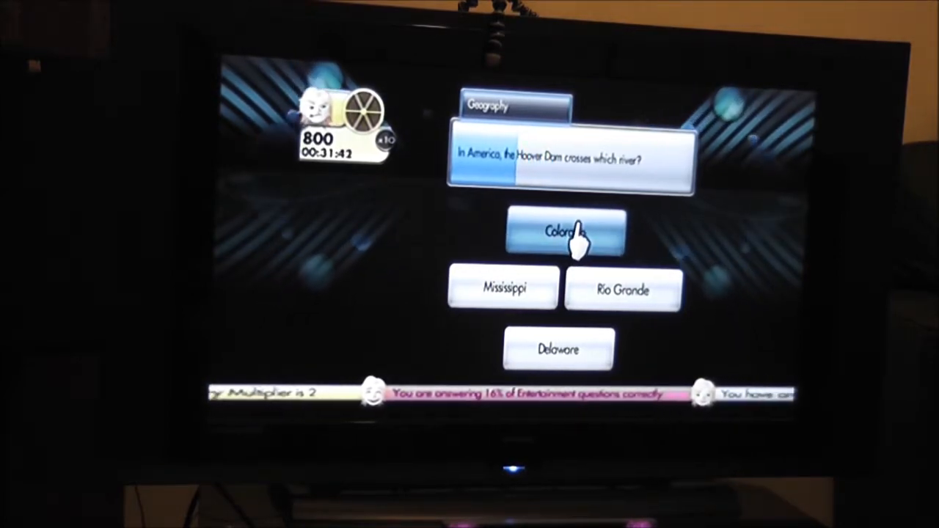
{"action": "mouse_move", "coordinate": [502, 288]}
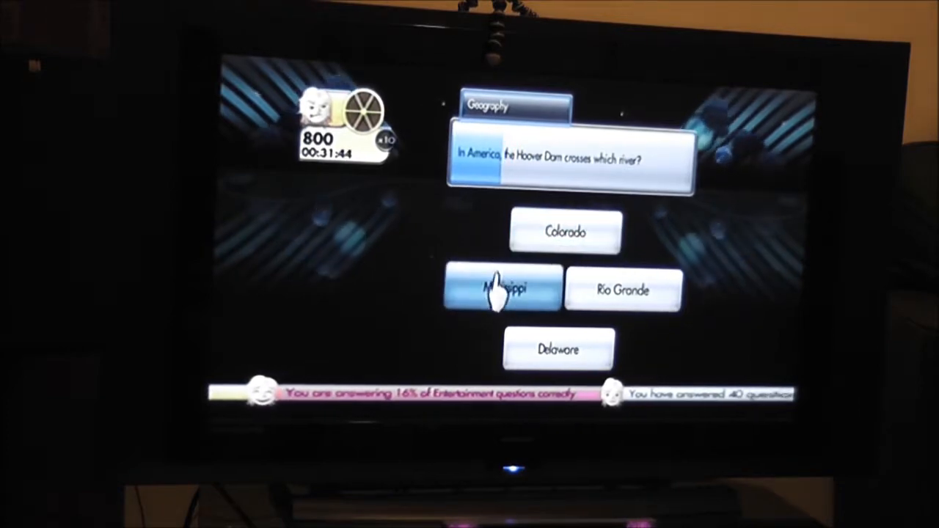
{"action": "mouse_move", "coordinate": [559, 349]}
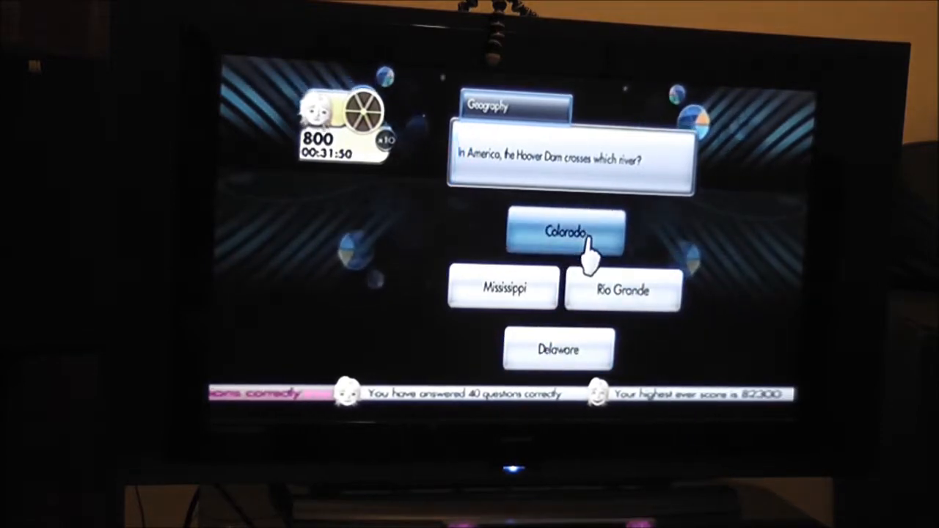
Step: Answer the Hoover Dam river question with Colorado, raising the score to 800
{"action": "left_click", "coordinate": [564, 233]}
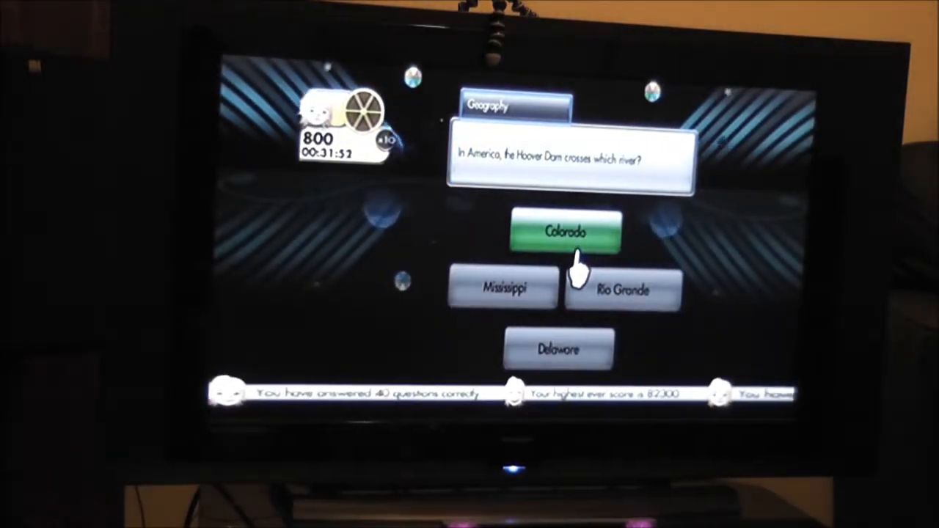
{"action": "left_click", "coordinate": [565, 233]}
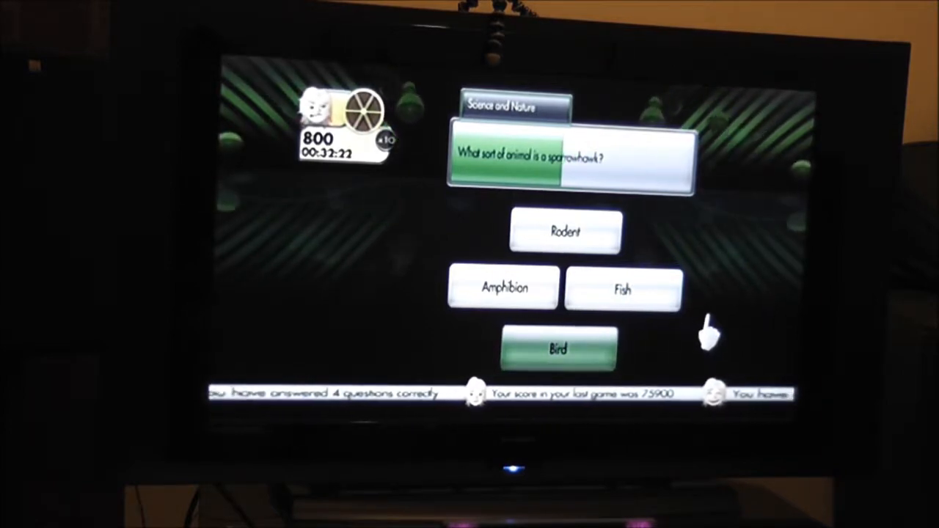
Step: Choose Bird as the answer to what sort of animal a sparrowhawk is
{"action": "left_click", "coordinate": [622, 288]}
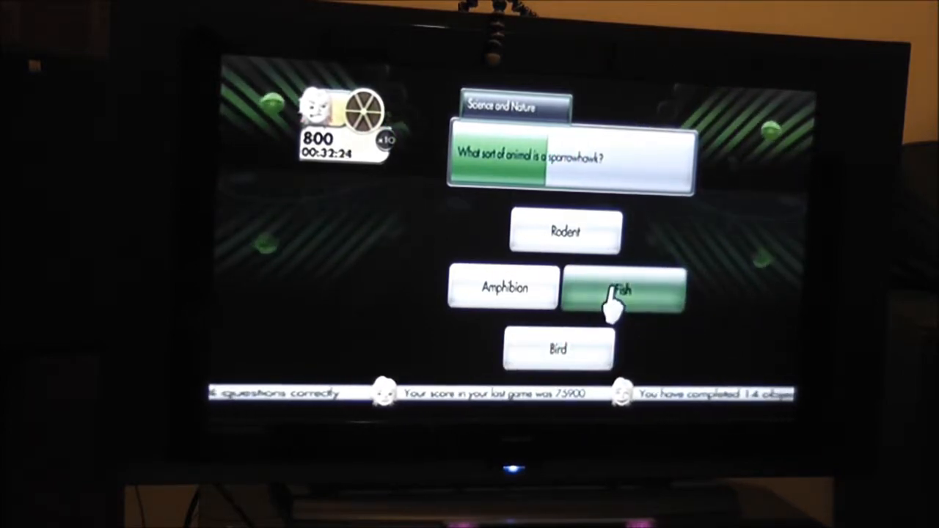